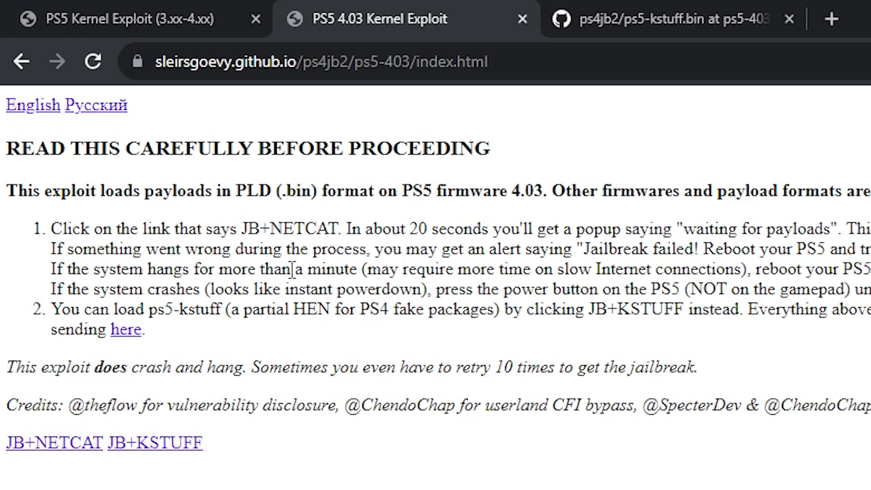
# Switch from the 4.03 exploit instructions to the ps5-kstuff.bin GitHub file and the Kernel Exploit host tab.
pyautogui.doubleClick(179, 190)
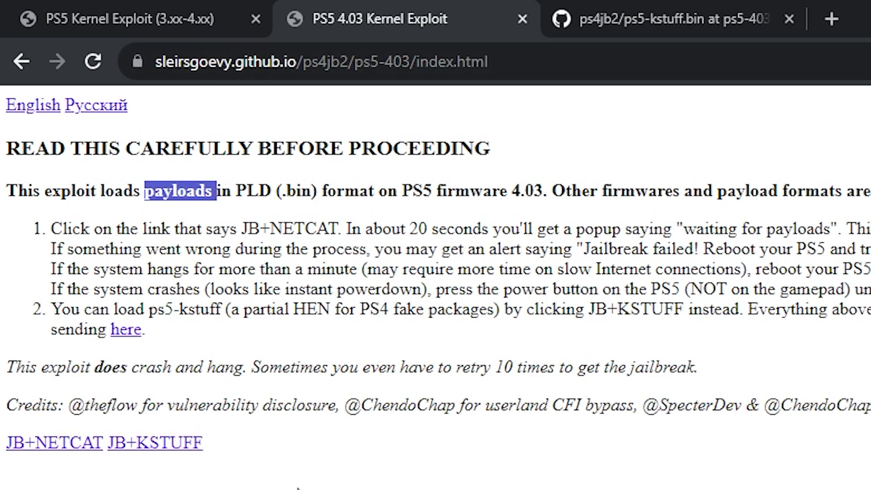
pyautogui.click(50, 18)
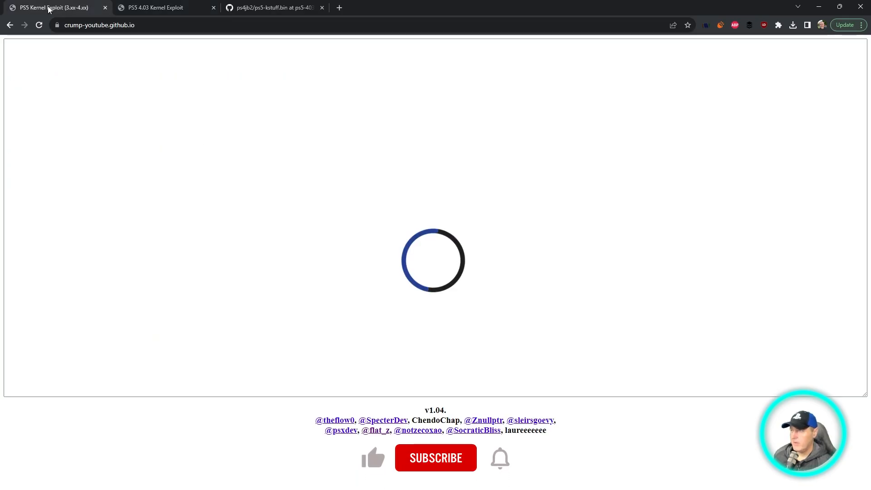
pyautogui.click(435, 458)
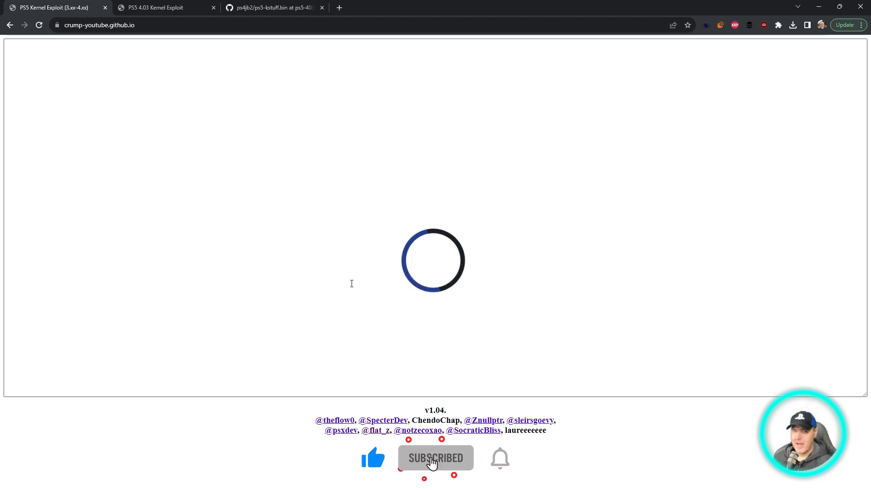
pyautogui.click(500, 457)
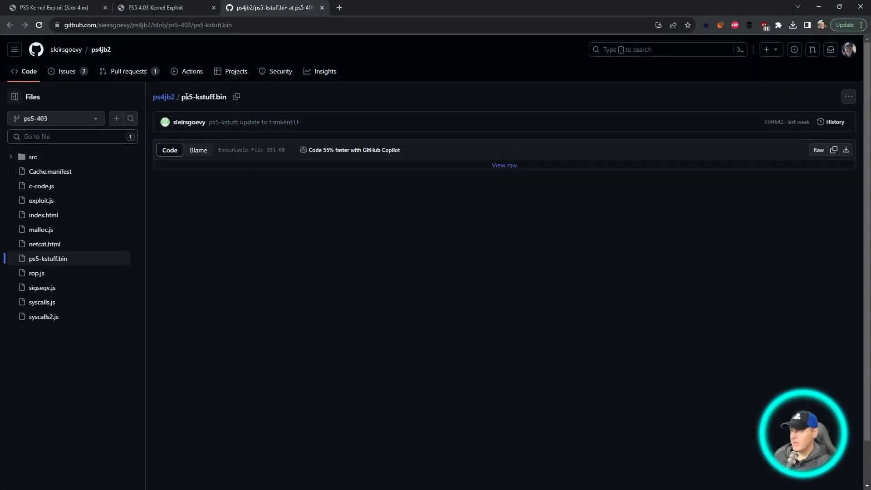
pyautogui.click(53, 8)
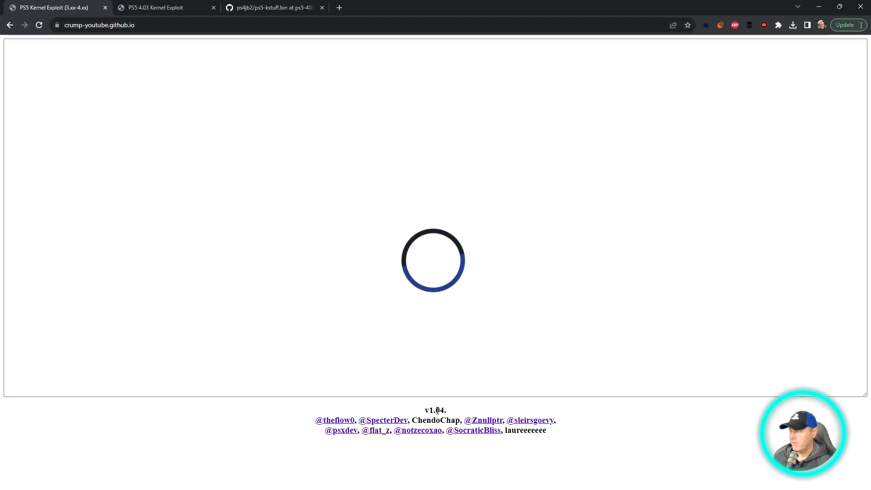
pyautogui.moveTo(450, 415)
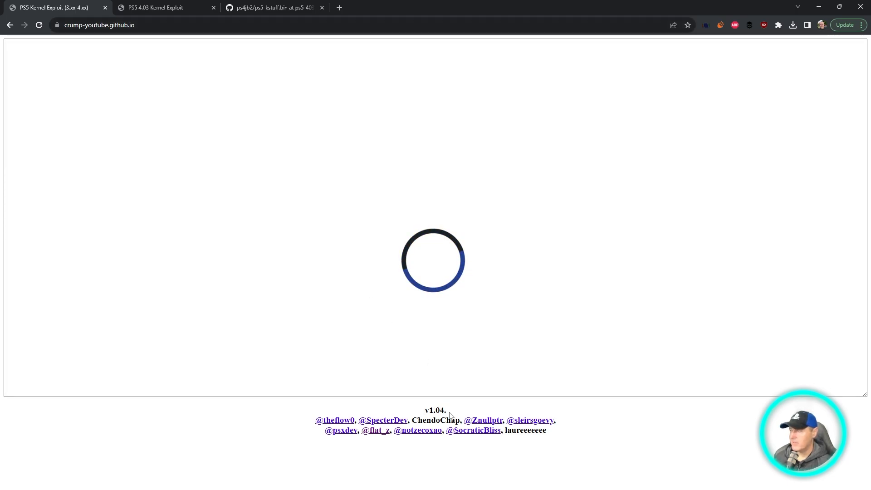
pyautogui.doubleClick(434, 410)
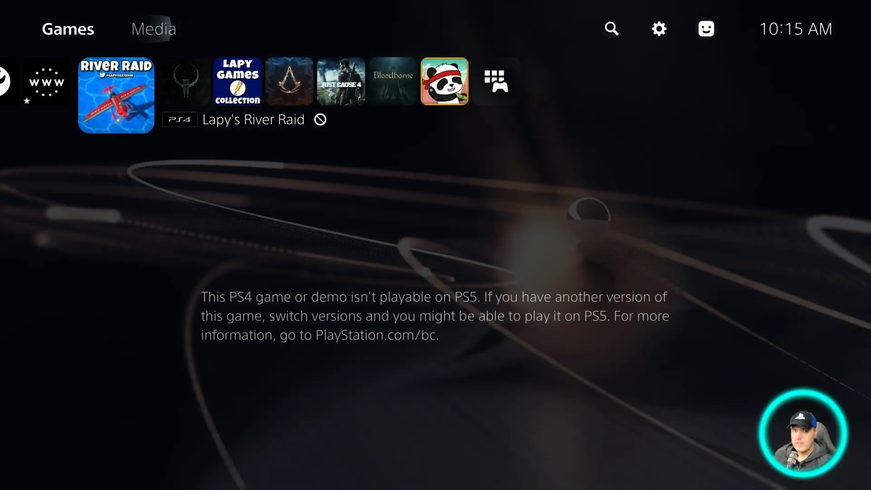
# Back out of Settings, move along the Games row and launch ★Internet Browser.
pyautogui.click(658, 29)
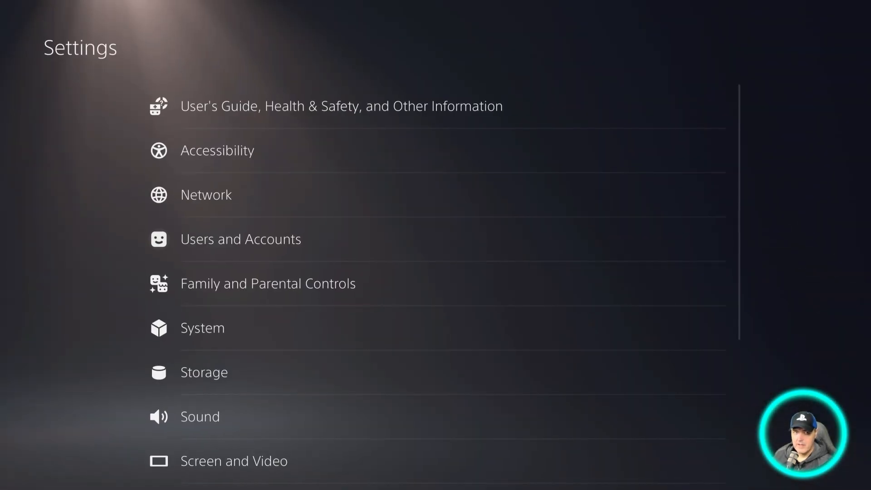
pyautogui.scroll(-3)
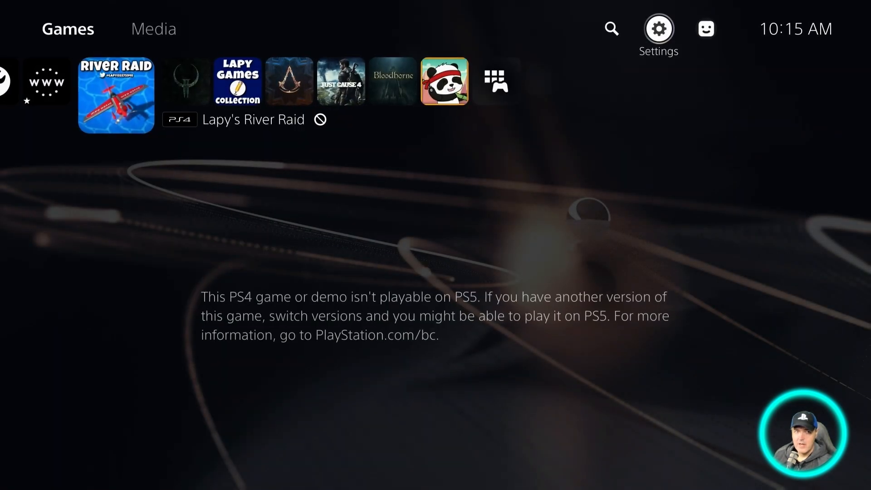
pyautogui.hscroll(-3)
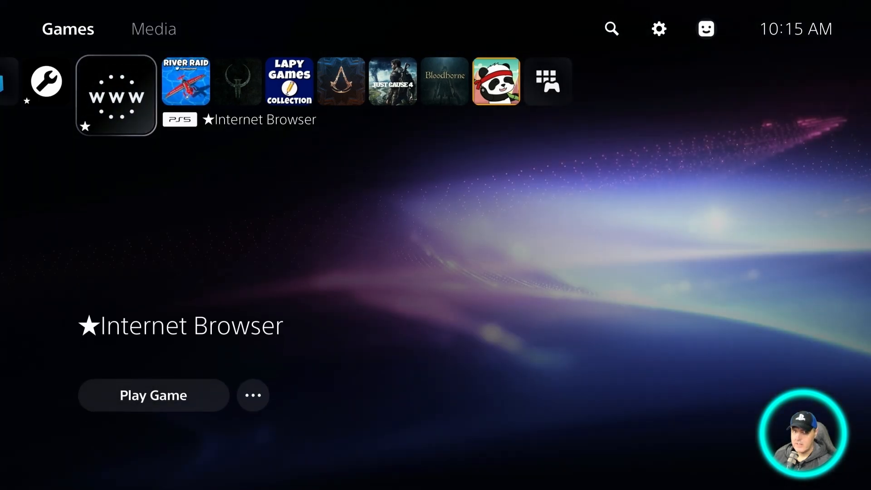
pyautogui.click(152, 395)
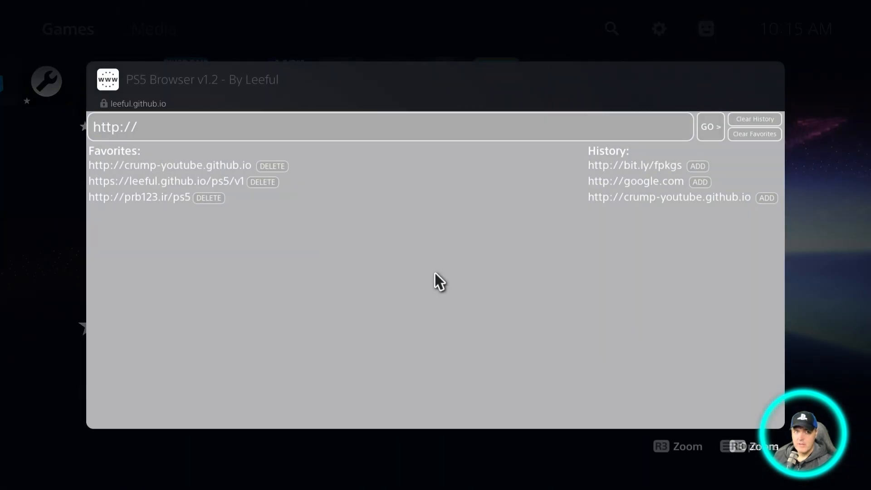
pyautogui.moveTo(670, 197)
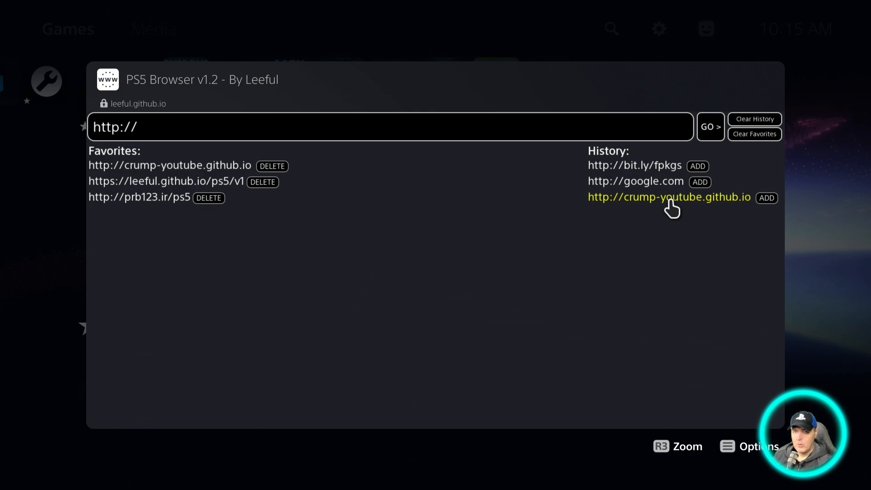
# Load the crump-youtube.github.io host from history and run the exploit to the ELF loader on port 9020.
pyautogui.click(669, 197)
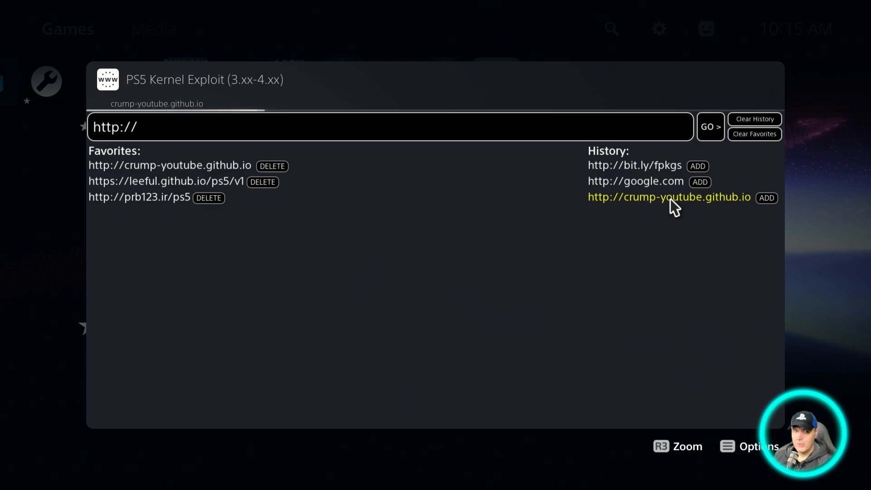
pyautogui.click(669, 197)
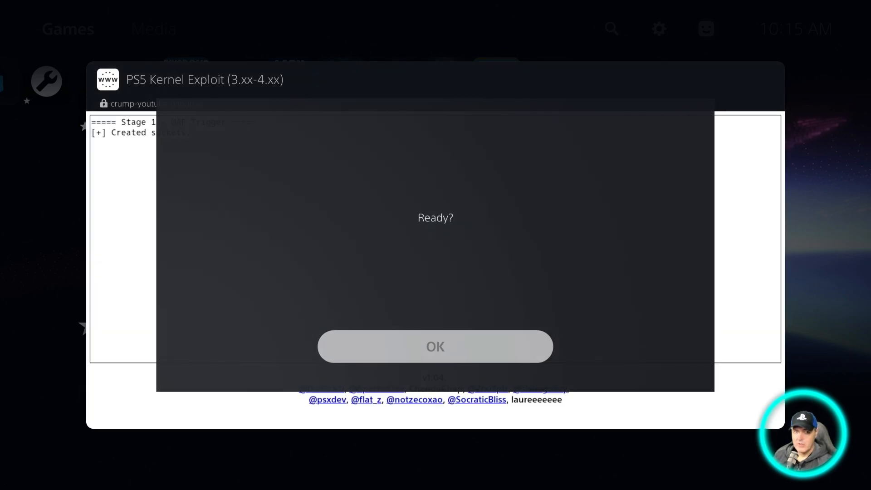
pyautogui.click(434, 346)
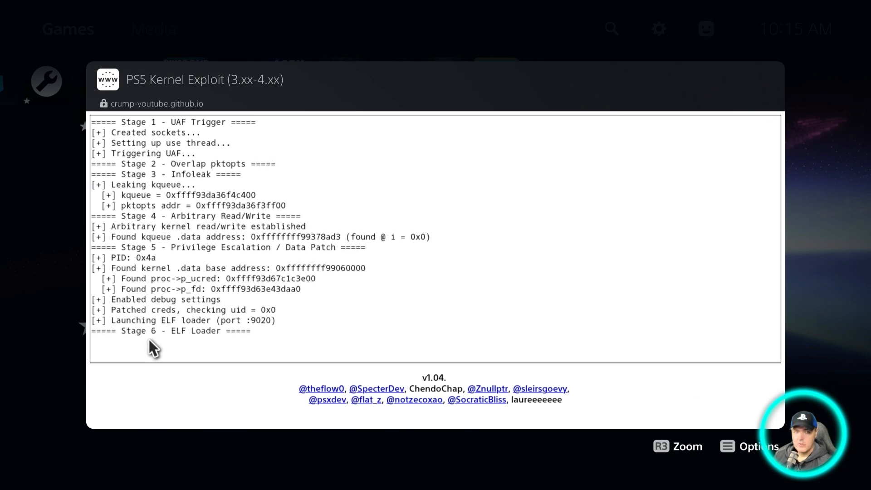
pyautogui.moveTo(264, 343)
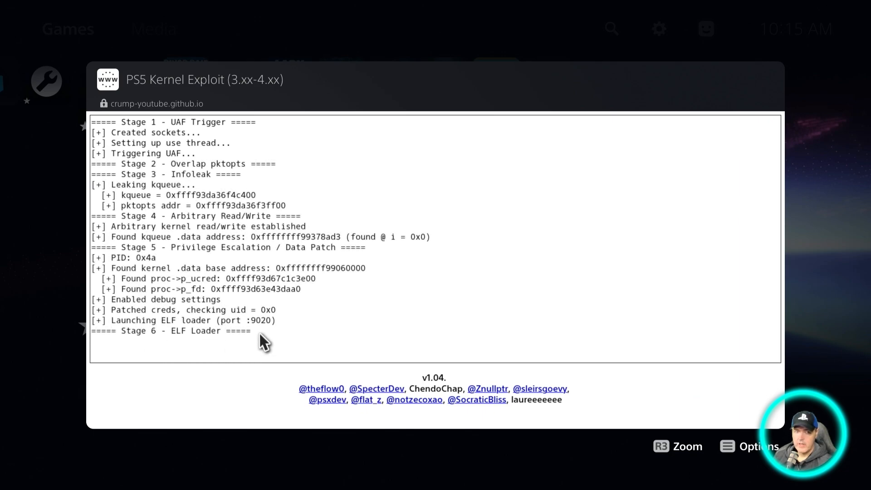
pyautogui.moveTo(264, 331)
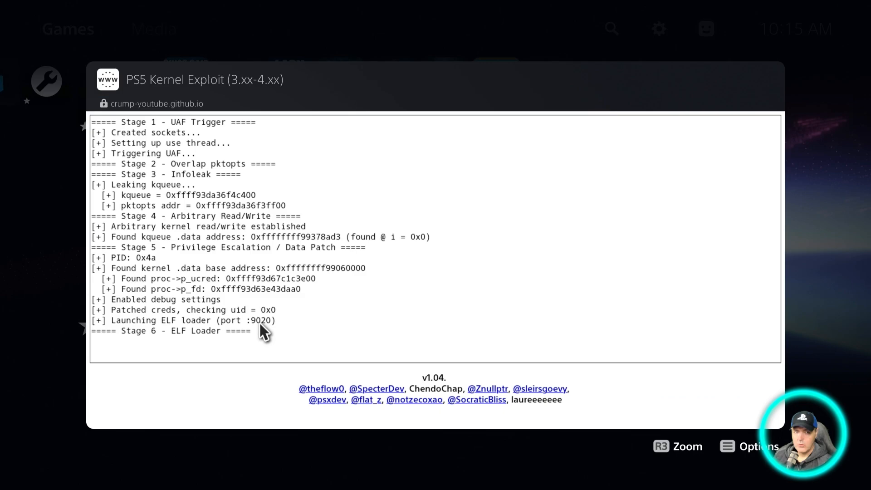
pyautogui.moveTo(209, 318)
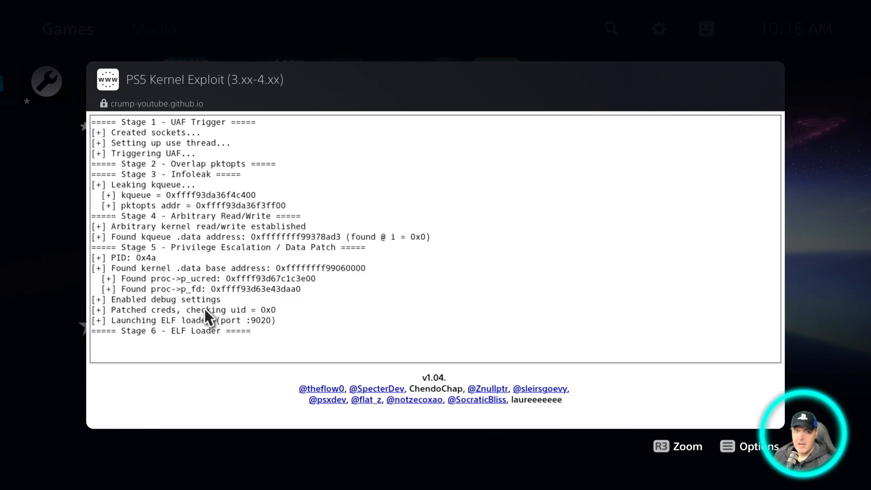
pyautogui.click(687, 446)
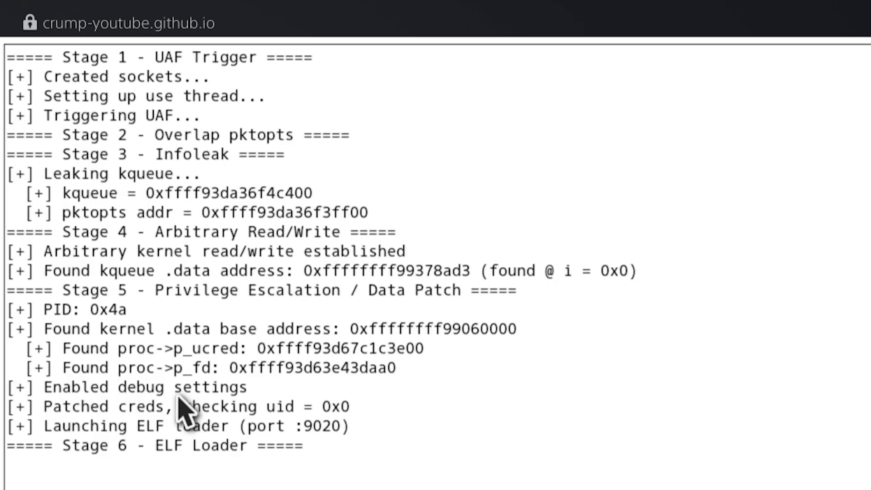
pyautogui.moveTo(256, 400)
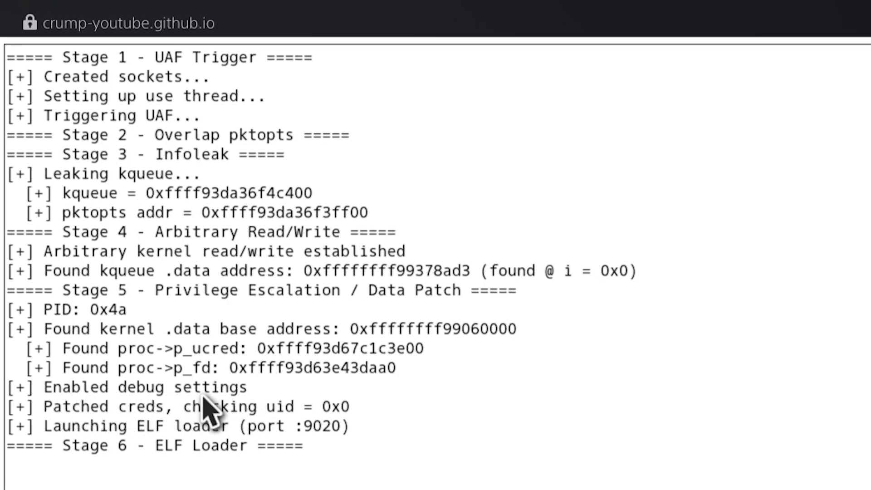
pyautogui.moveTo(292, 411)
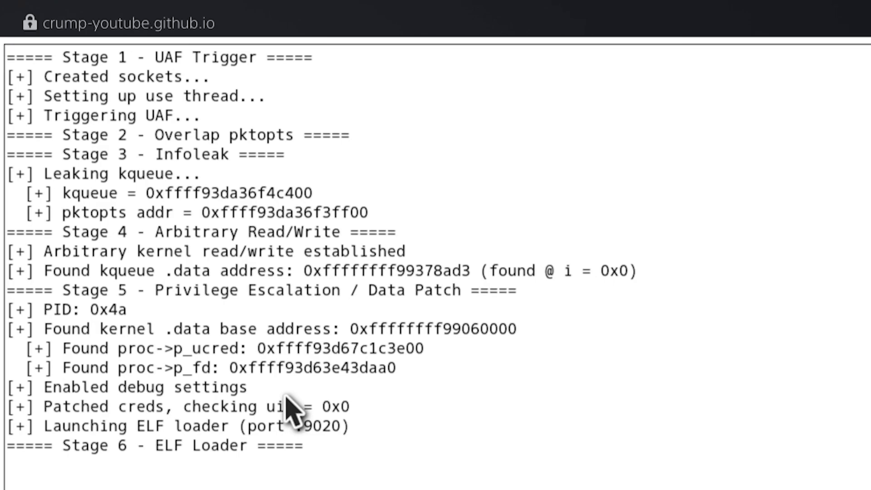
pyautogui.moveTo(505, 403)
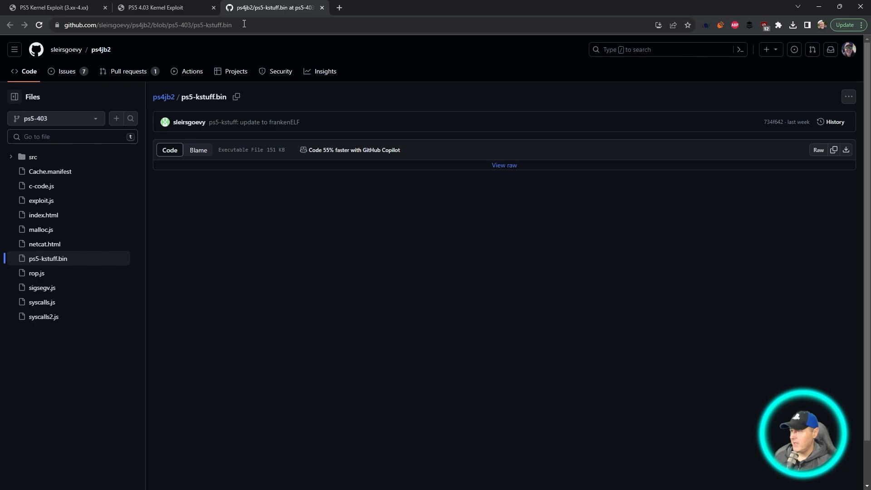
pyautogui.moveTo(767, 159)
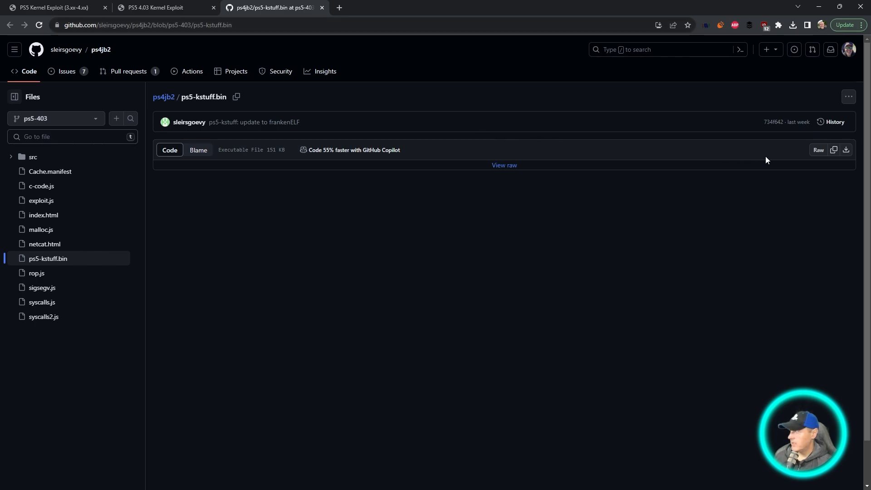
pyautogui.moveTo(846, 150)
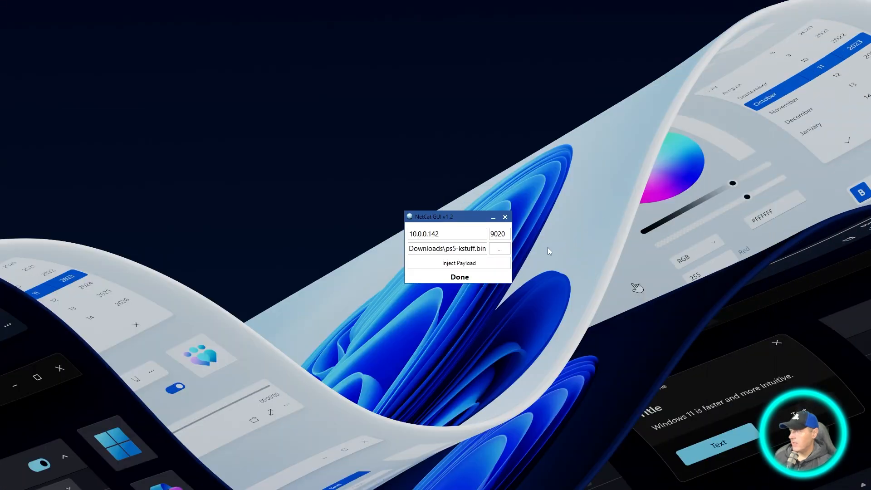
pyautogui.moveTo(461, 222)
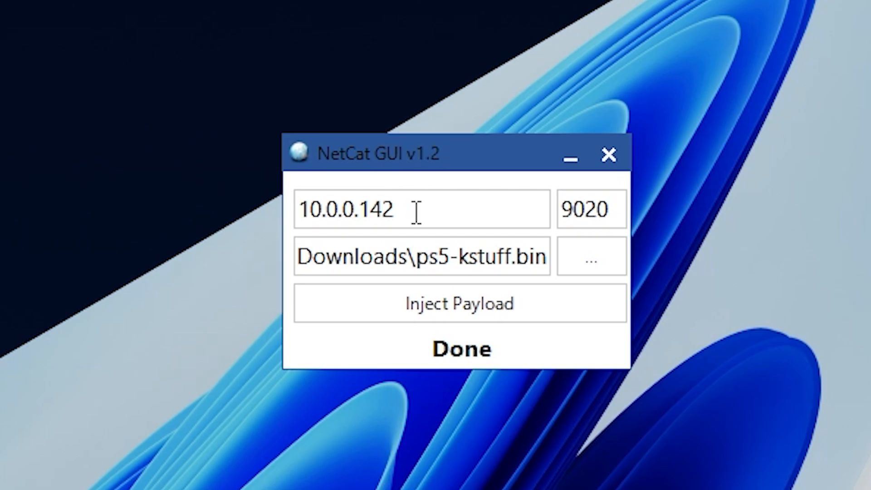
# Inject Downloads\ps5-kstuff.bin to IP 10.0.0.142 on port 9020.
pyautogui.doubleClick(347, 210)
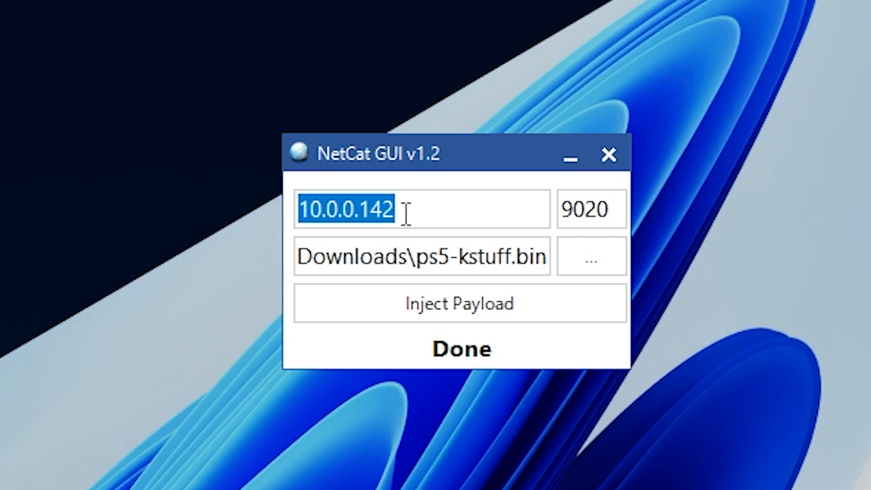
pyautogui.click(591, 210)
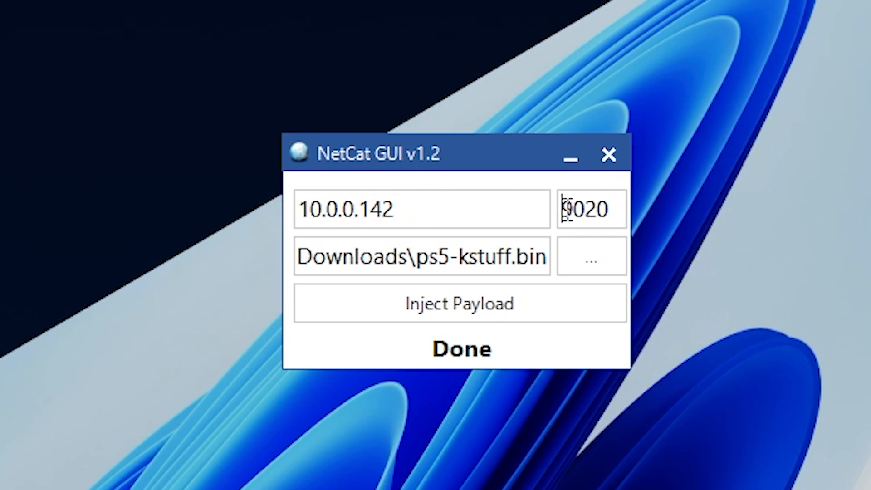
pyautogui.doubleClick(479, 257)
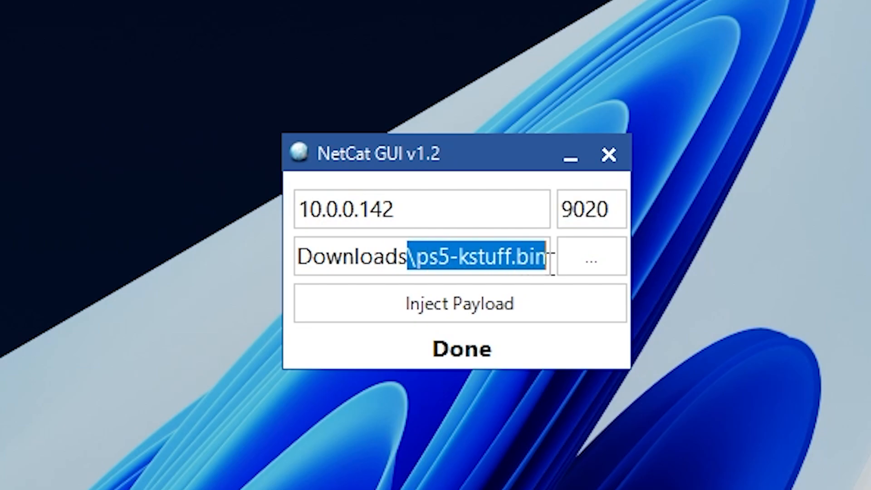
pyautogui.moveTo(511, 291)
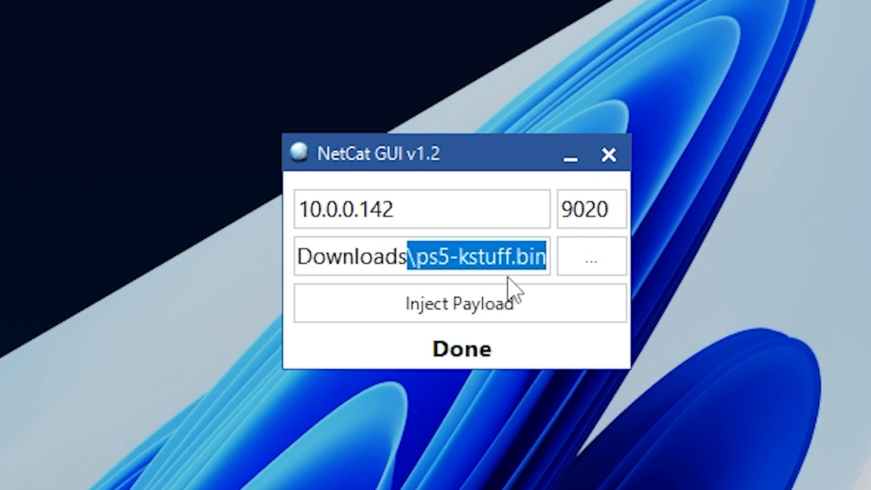
pyautogui.click(461, 303)
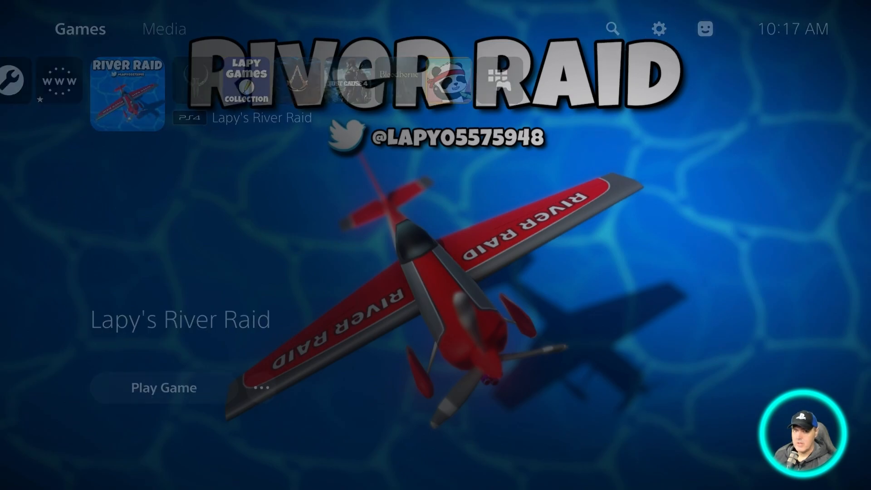
# Check that ★Debug Settings appears in Settings, then move to the Quake II tile on the home screen.
pyautogui.click(659, 29)
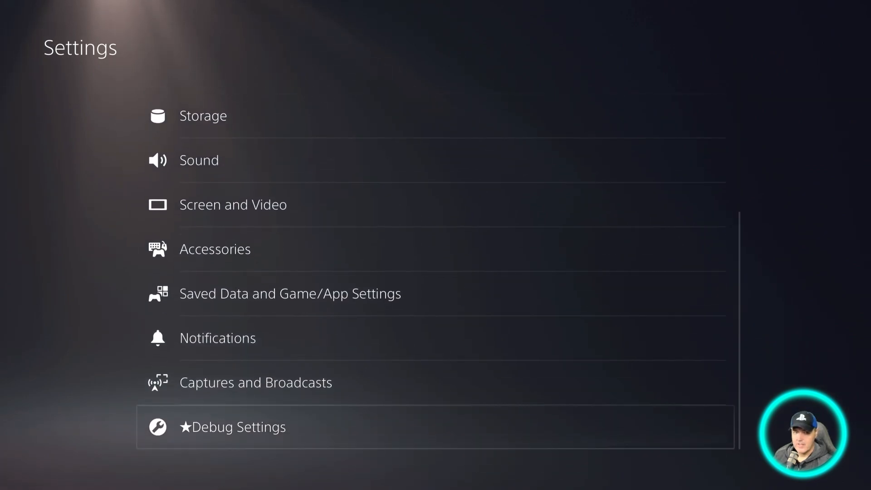
pyautogui.click(232, 426)
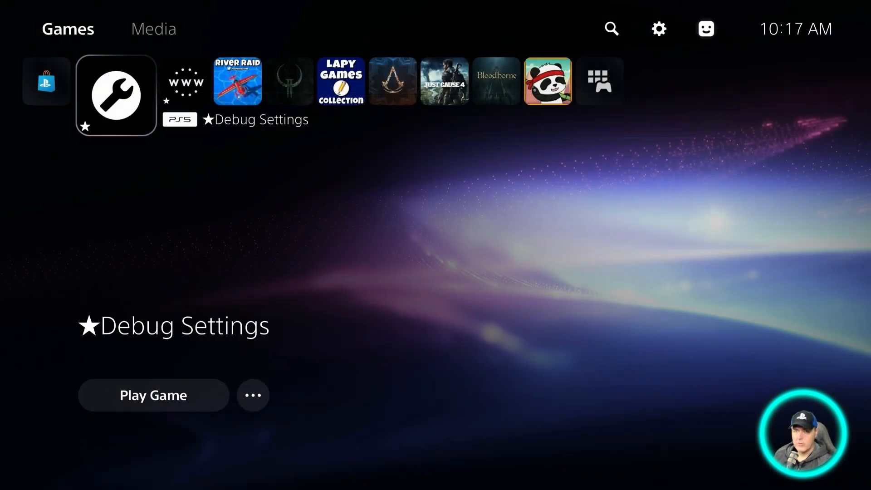
pyautogui.hscroll(3)
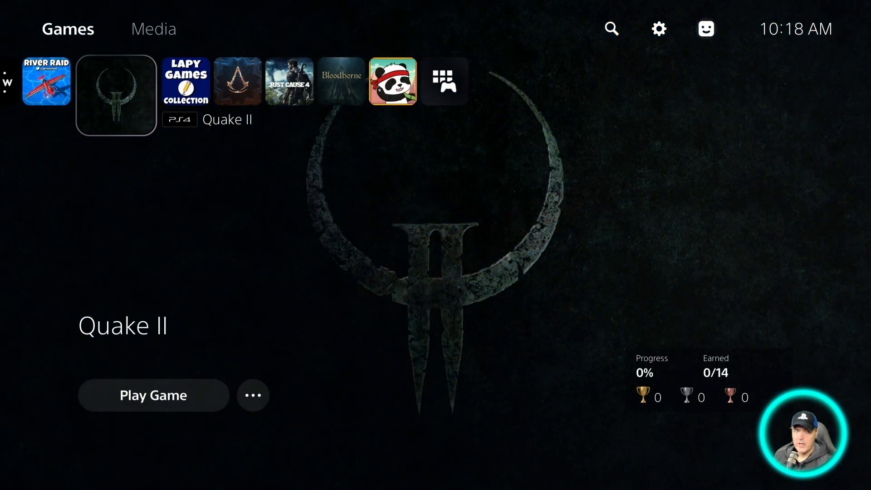
# Launch Quake II from its tile and fire at the enemies ahead in the level.
pyautogui.click(154, 395)
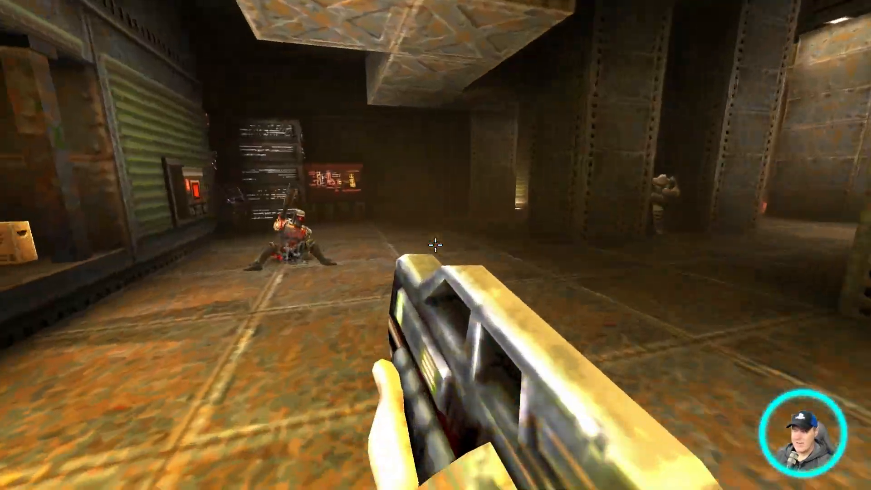
pyautogui.click(436, 245)
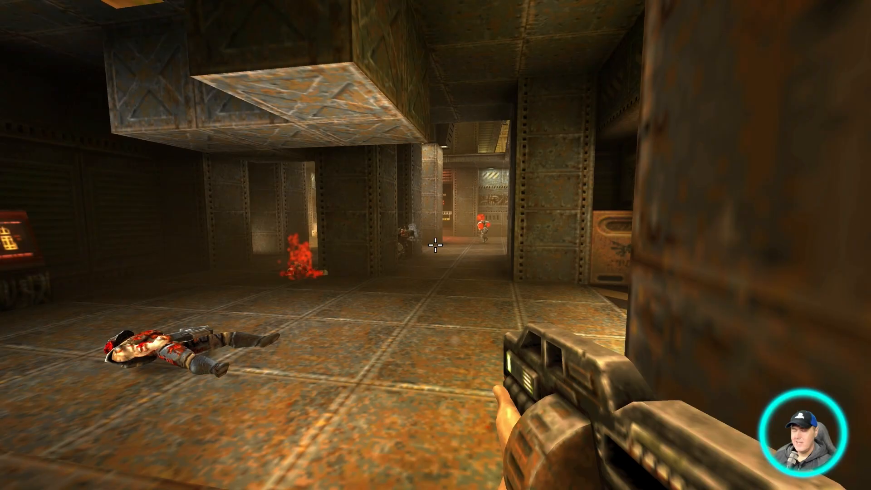
pyautogui.moveTo(435, 245)
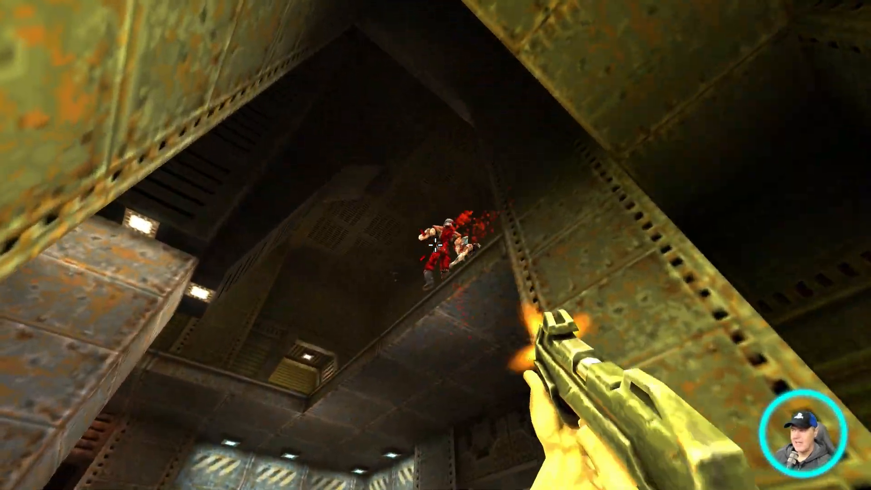